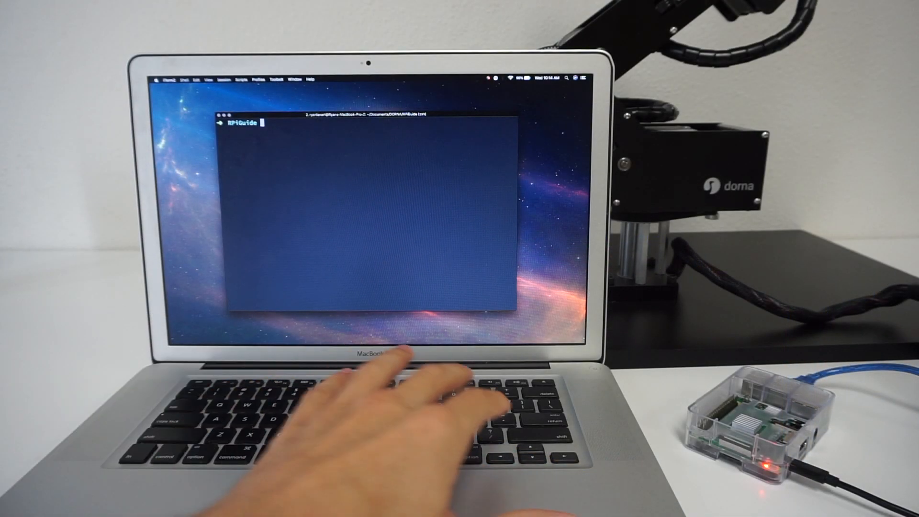
{"action": "type", "text": "ssh pi@192.168.1.4"}
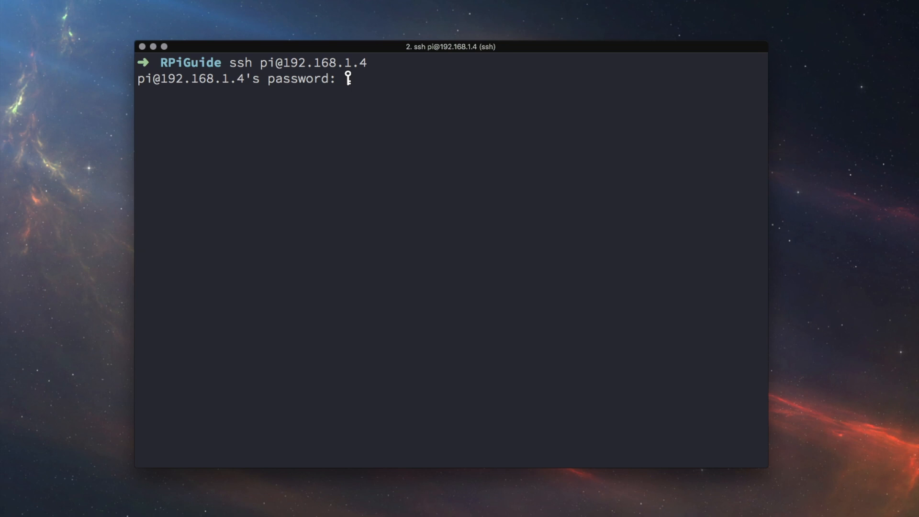
{"action": "key", "text": "Return"}
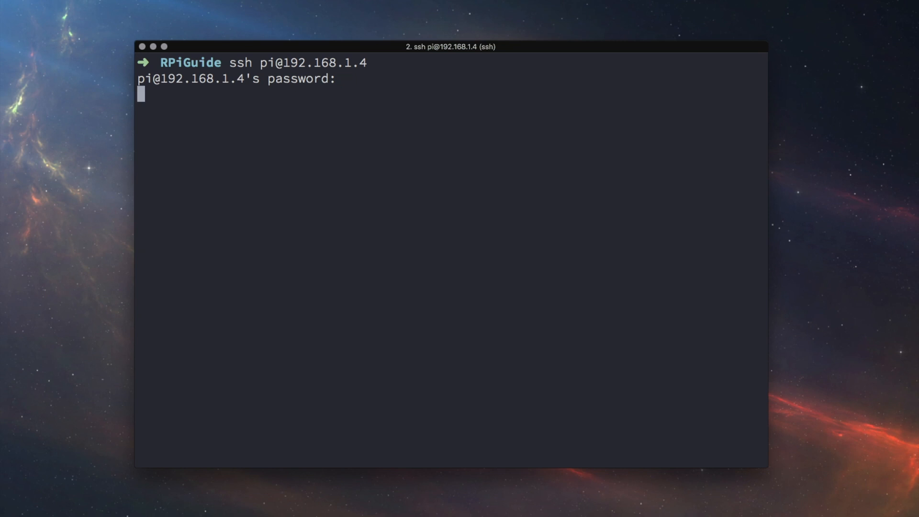
{"action": "key", "text": "Return"}
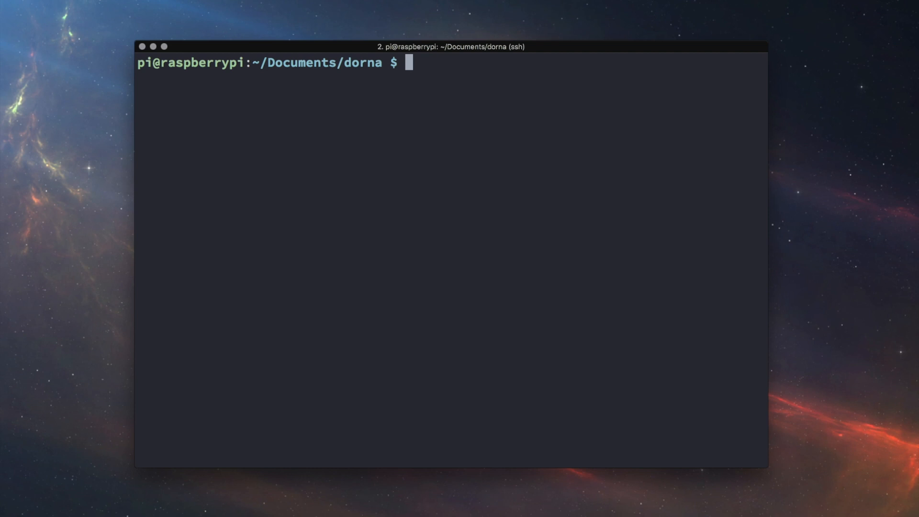
Launch the Python 3 interpreter on the Pi, correcting the misspelled command
{"action": "type", "text": "pyton"}
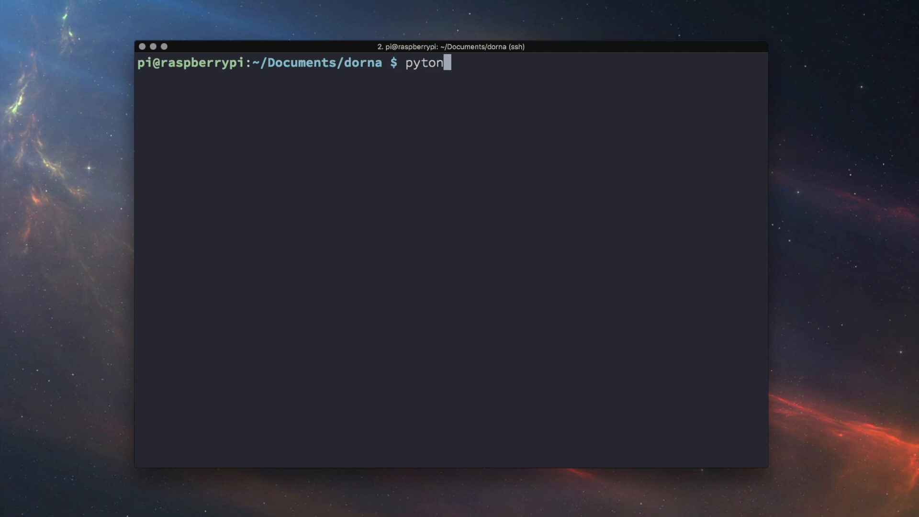
{"action": "key", "text": "Backspace"}
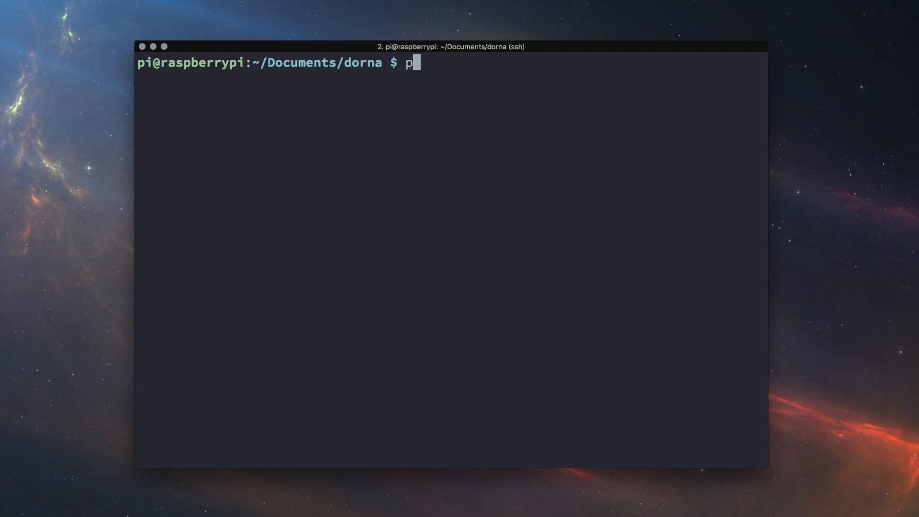
{"action": "type", "text": "ython3"}
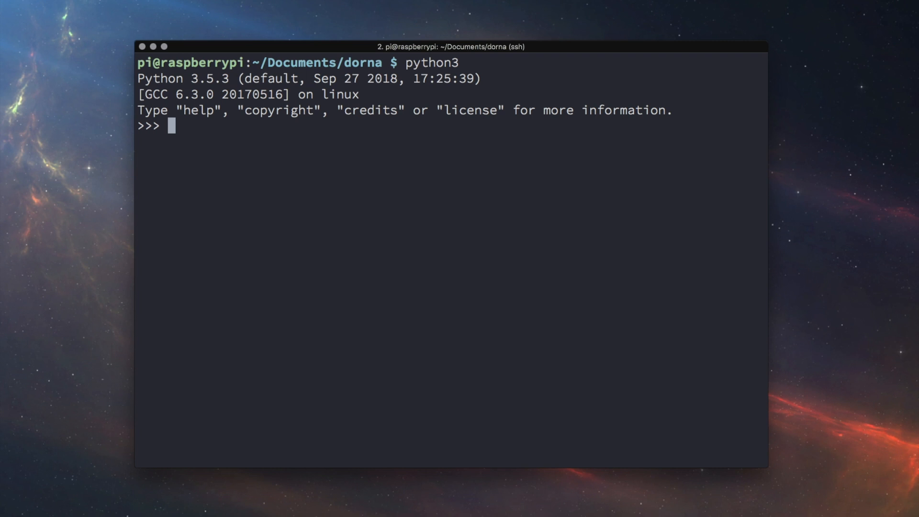
Import Dorna from the dorna module and create robot = Dorna()
{"action": "type", "text": "from dorna import Dorna"}
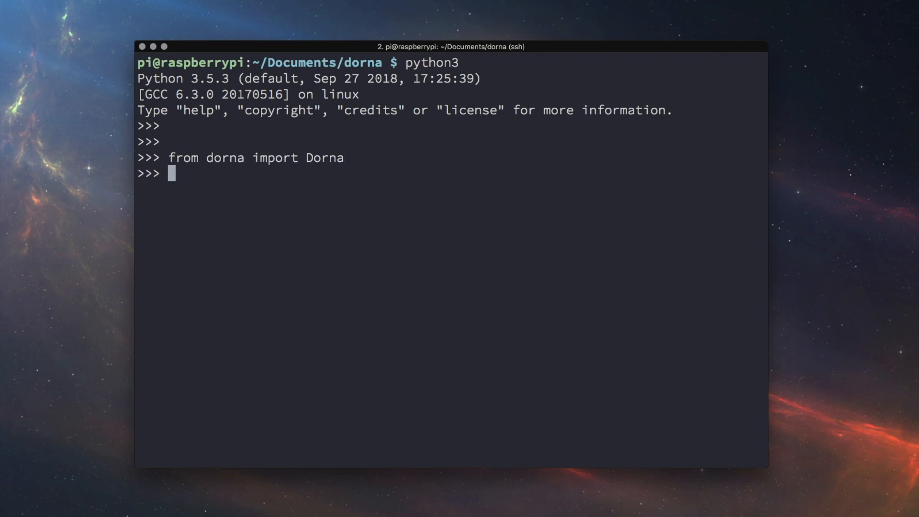
{"action": "type", "text": "robot = Dorna()"}
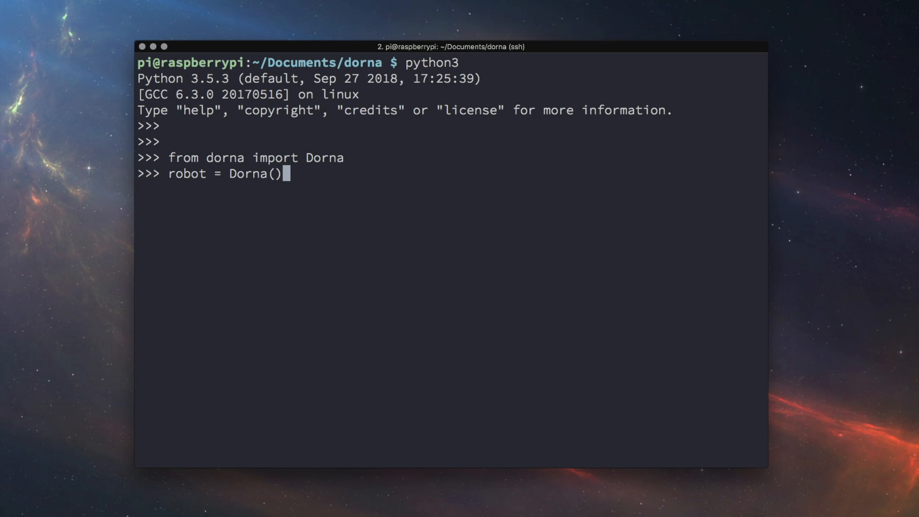
{"action": "key", "text": "Return"}
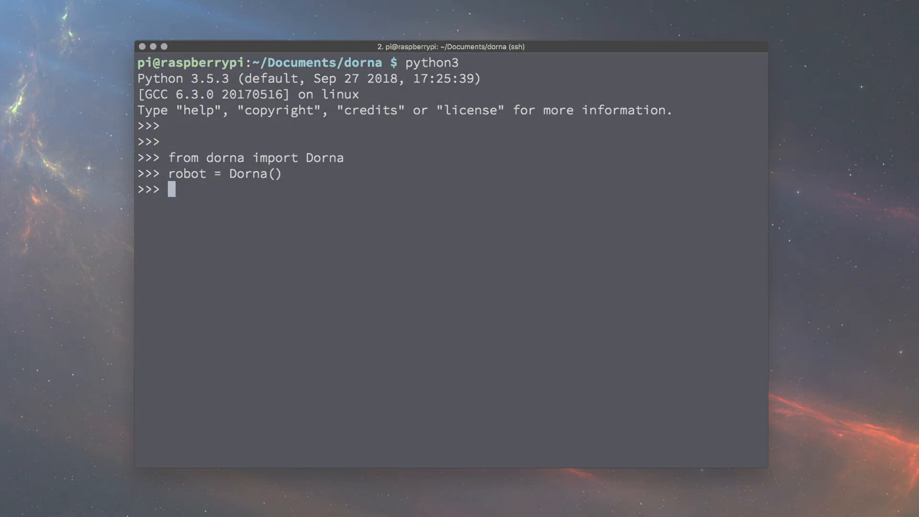